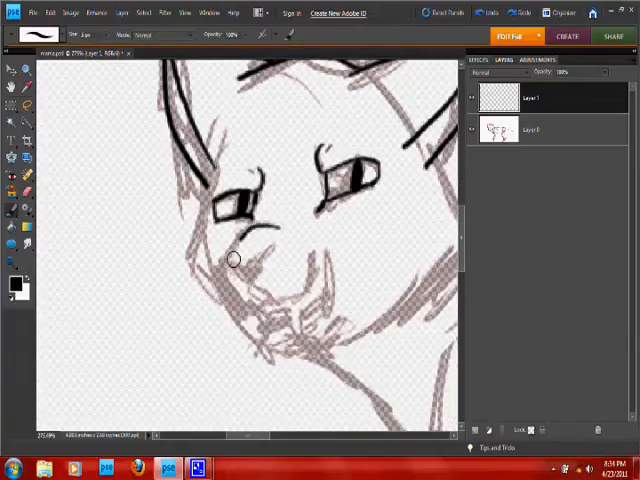
Ink a clean black outline along the cat's face over the sketch
drag(232, 260, 270, 262)
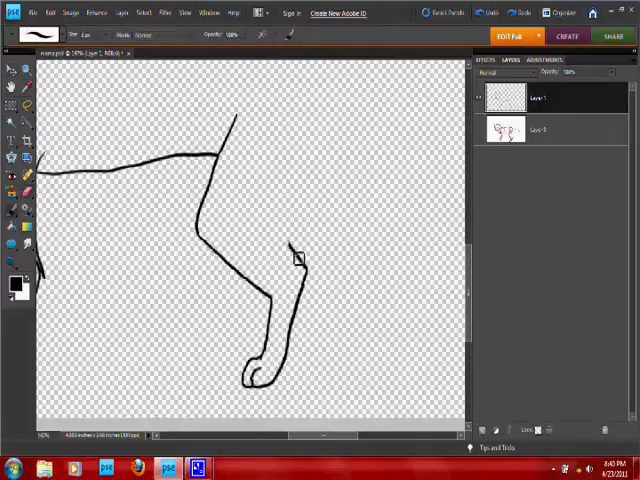
Trace the cat's hind leg in a black outline
drag(300, 115, 295, 250)
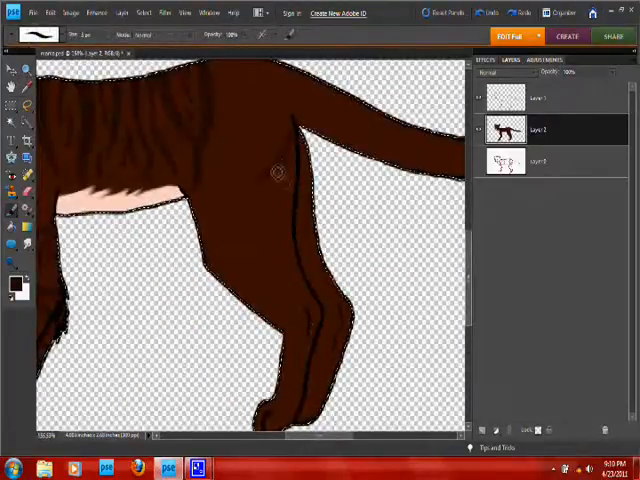
Brush darker brown shading and stripes across the cat's body
drag(279, 172, 255, 324)
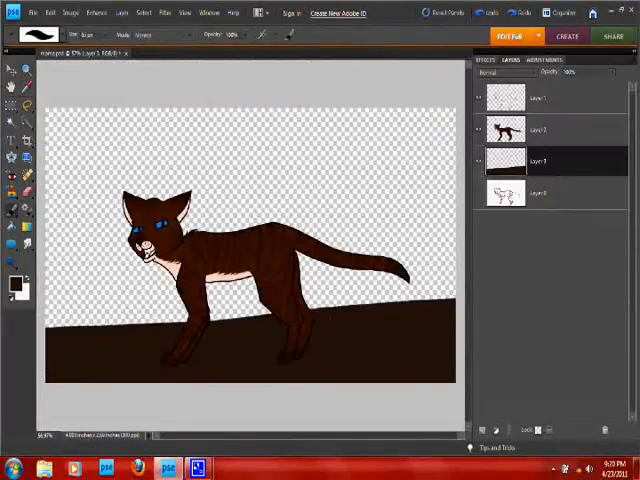
Open the File menu after painting the brown ground strip
click(35, 11)
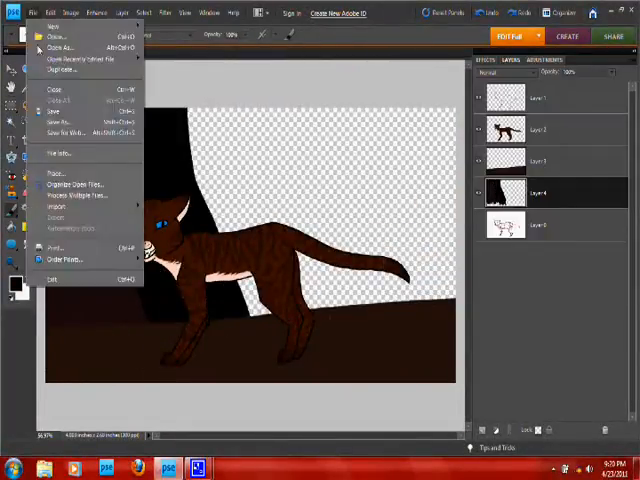